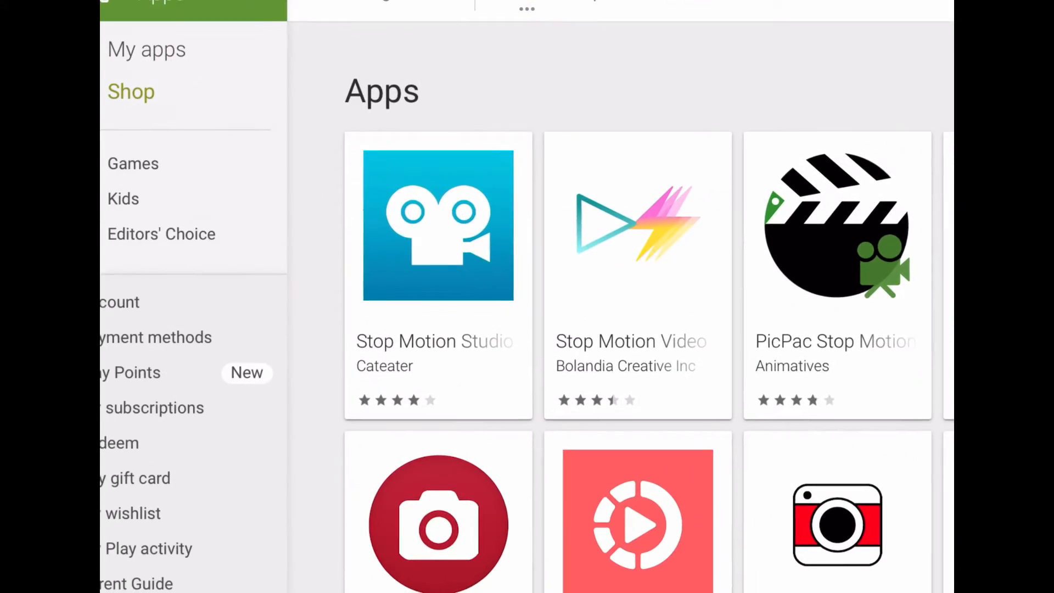
Choose Stop Motion Studio from the Play Store to install it and start a new movie.
click(438, 224)
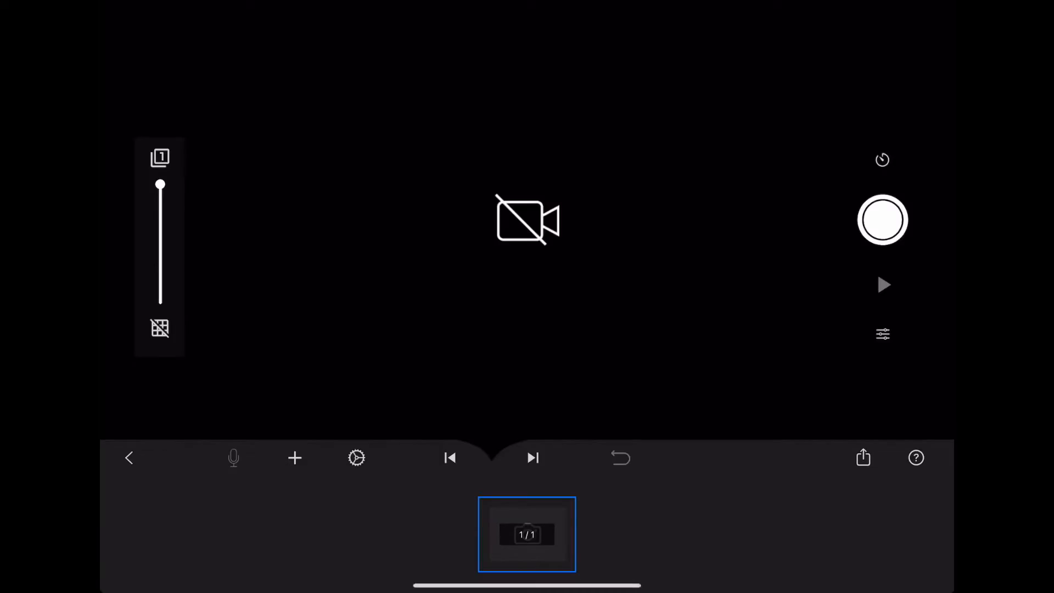
Enable the live camera so the apple and sticky note on the table appear in the preview.
click(881, 219)
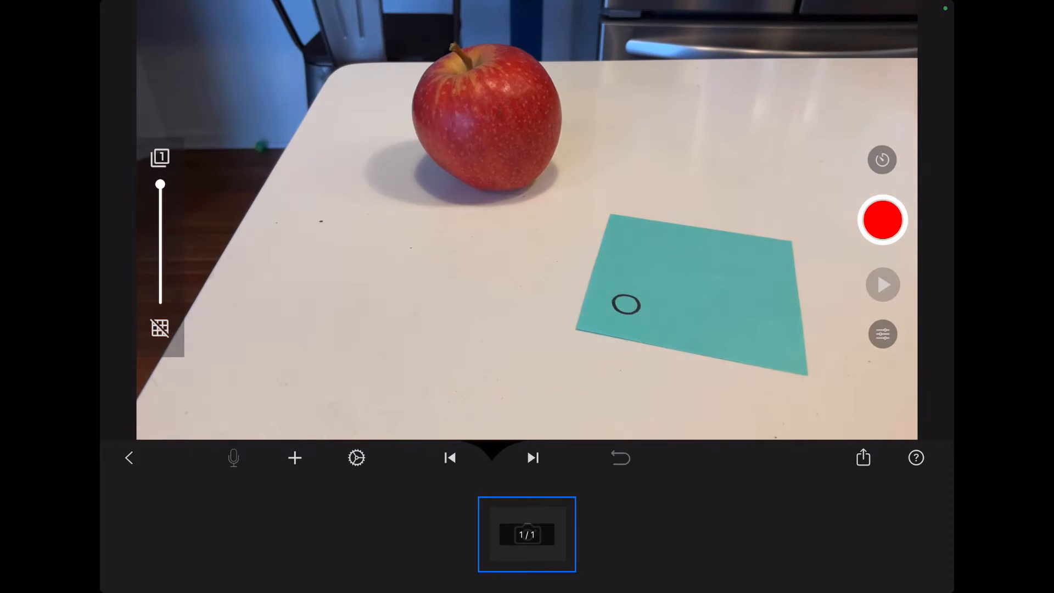
Capture seven frames of the apple inching over until it rests on the drawn-on sticky note.
click(883, 220)
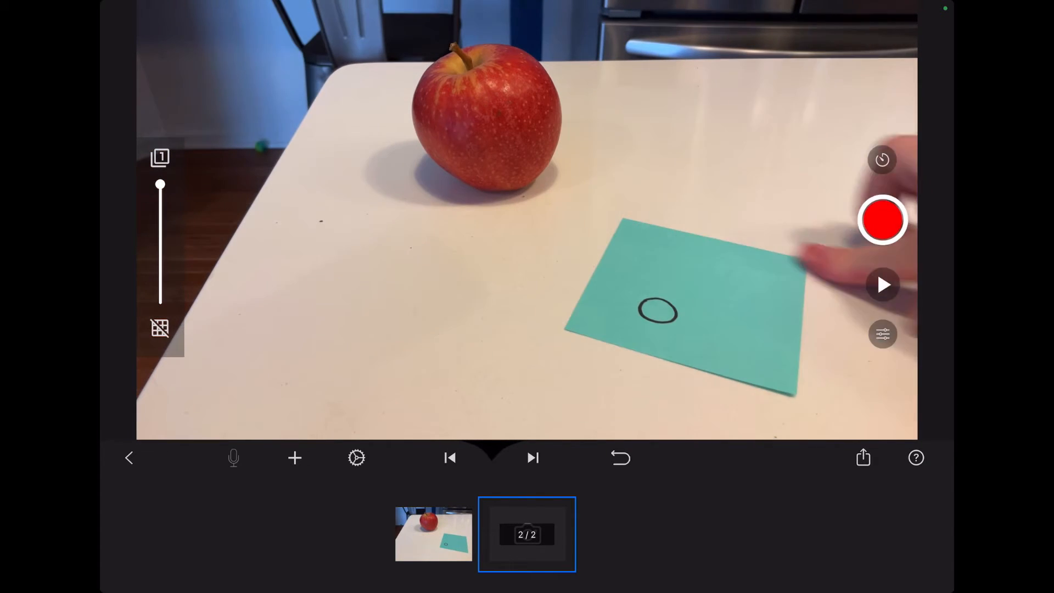
click(882, 220)
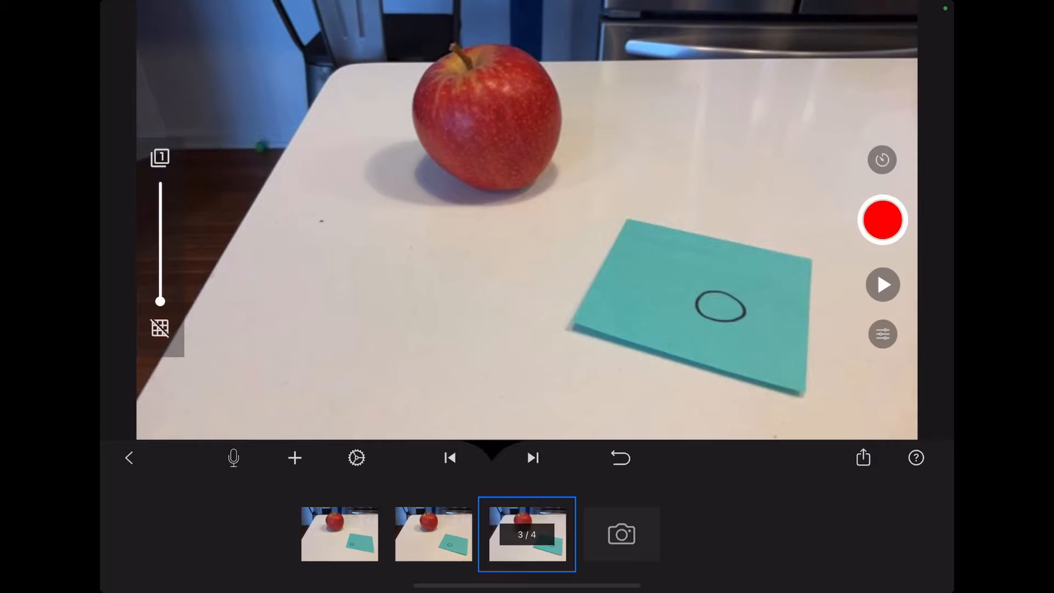
click(882, 220)
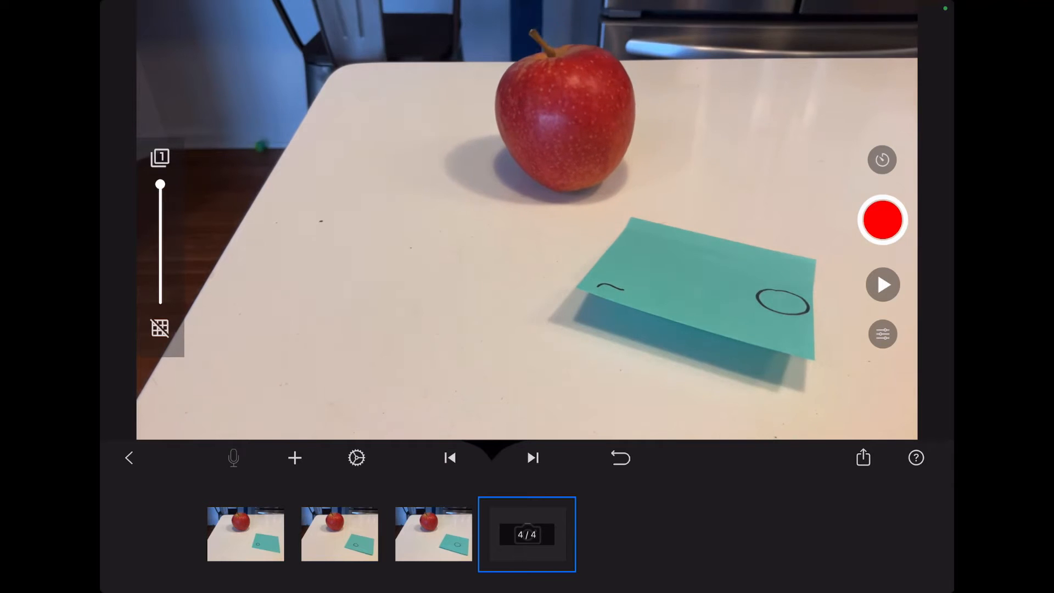
click(883, 221)
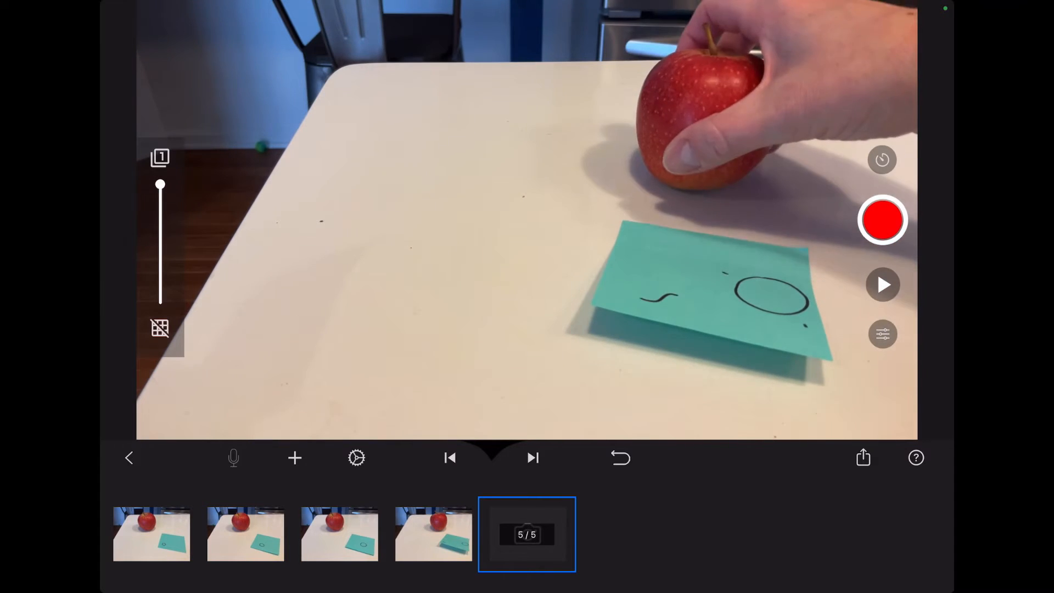
click(881, 220)
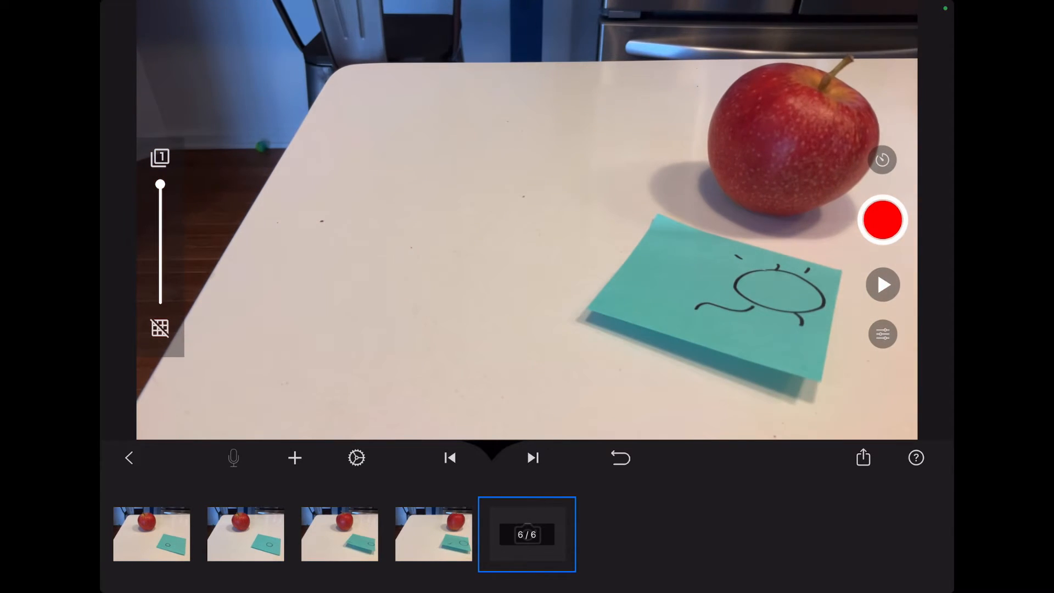
click(882, 219)
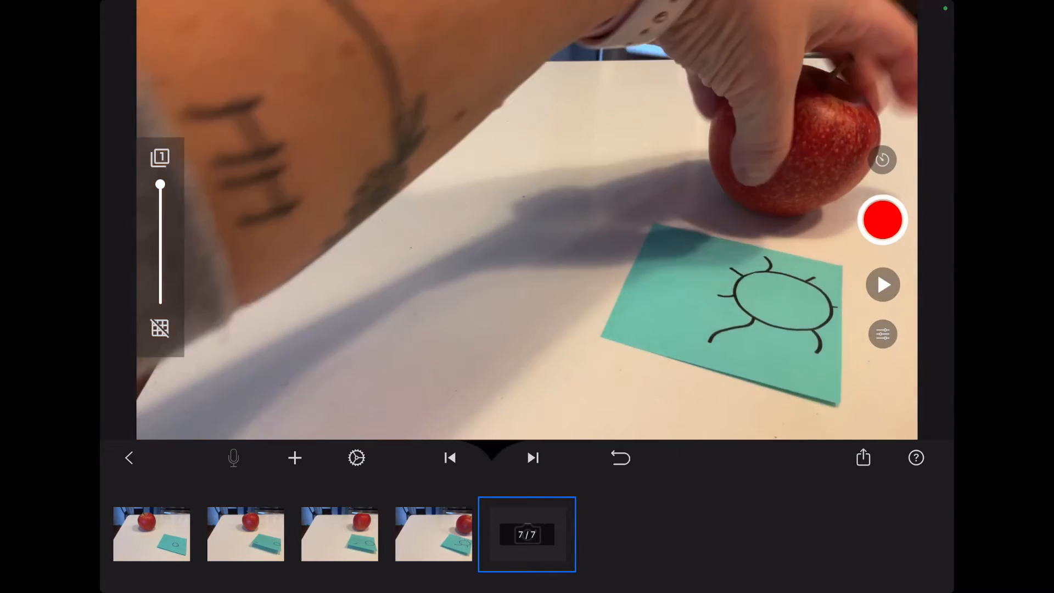
click(882, 219)
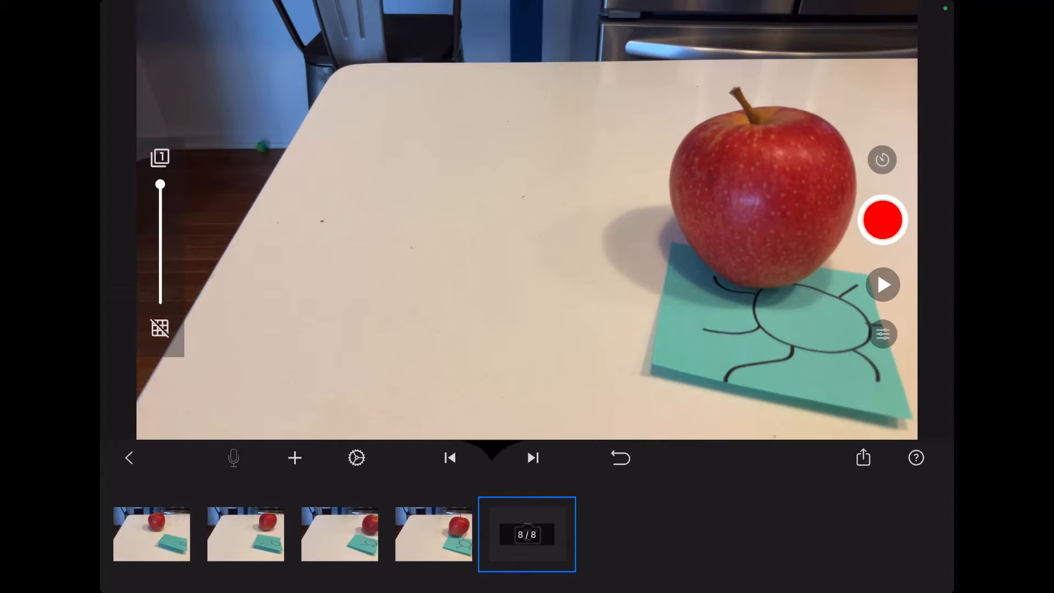
Capture frames 8-19 of the apple rolling off the note toward the middle of the table.
click(882, 220)
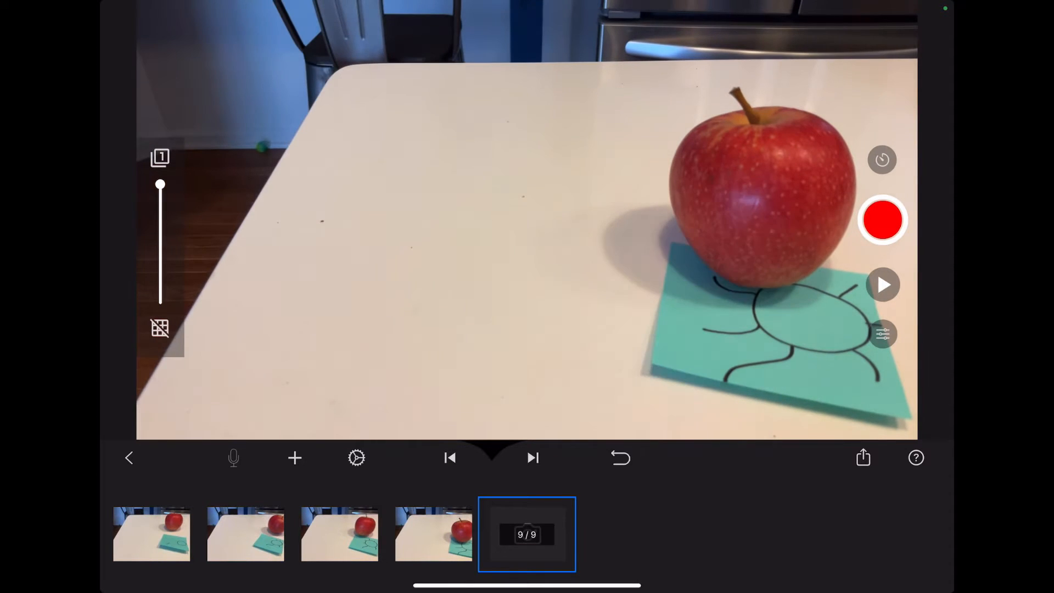
click(882, 220)
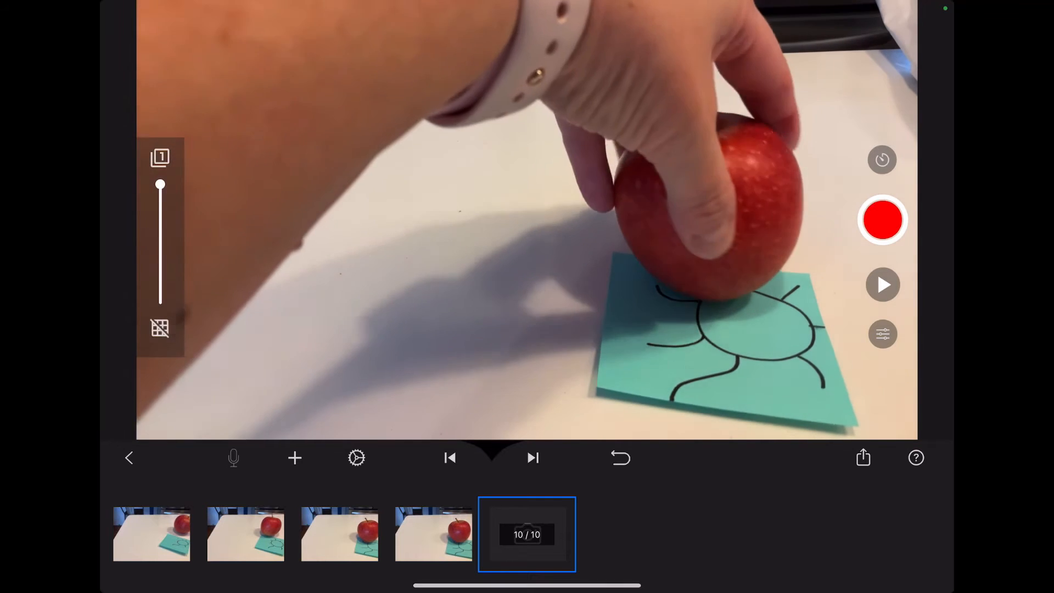
click(883, 219)
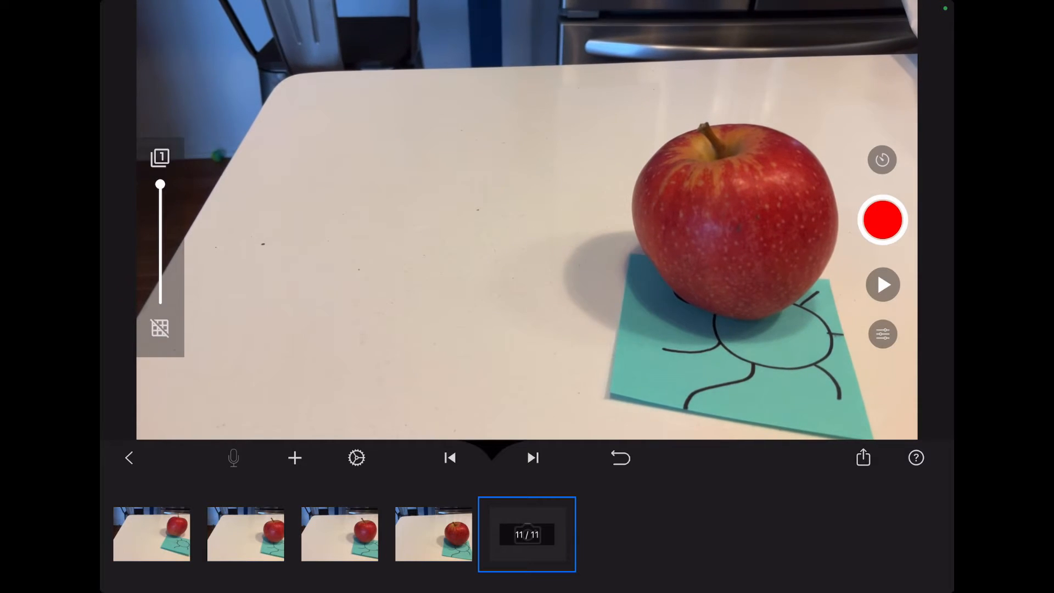
click(882, 219)
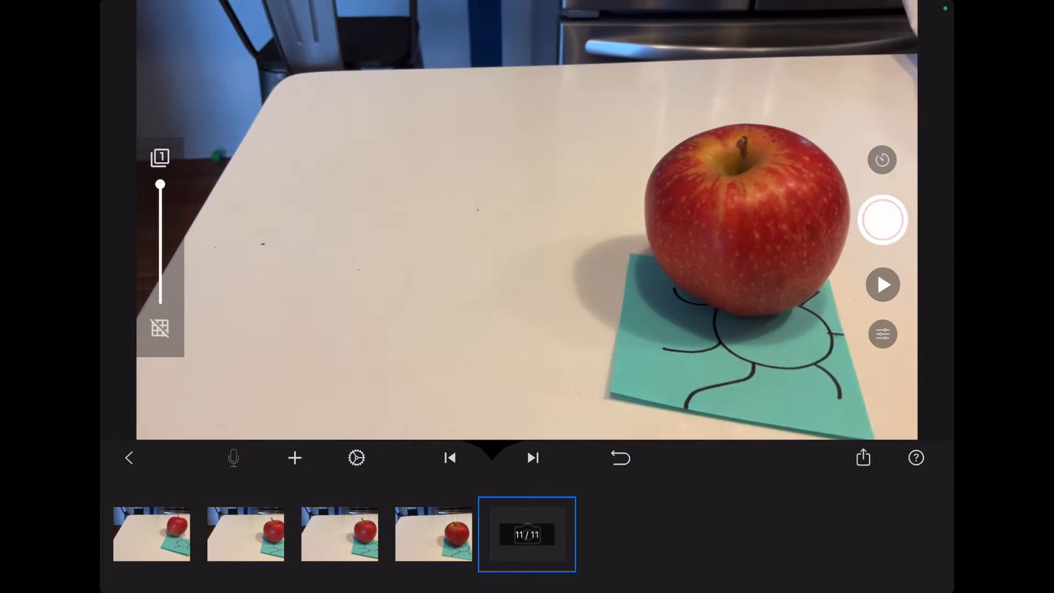
click(883, 219)
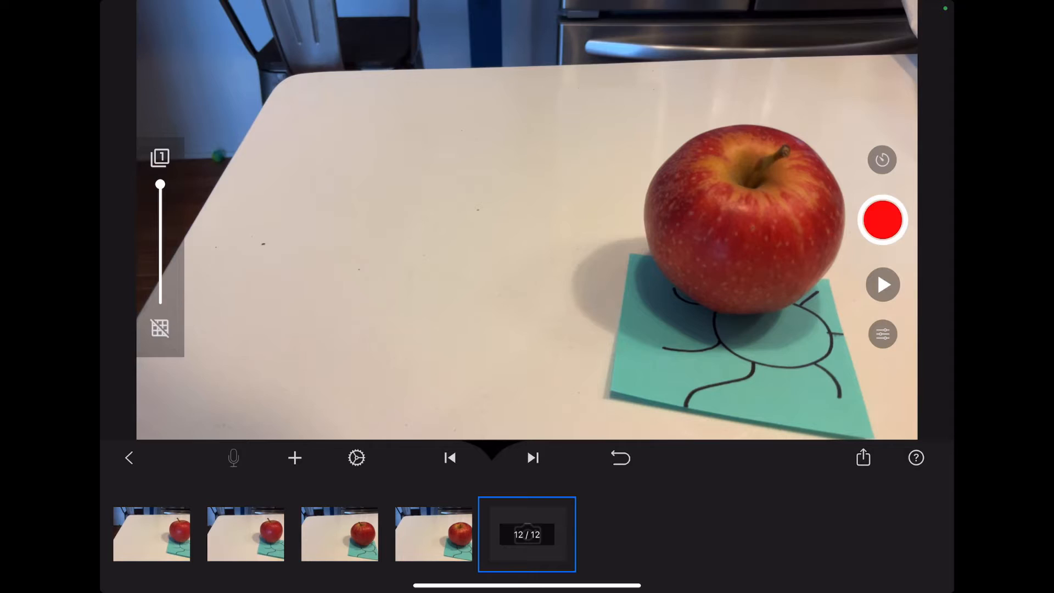
click(883, 220)
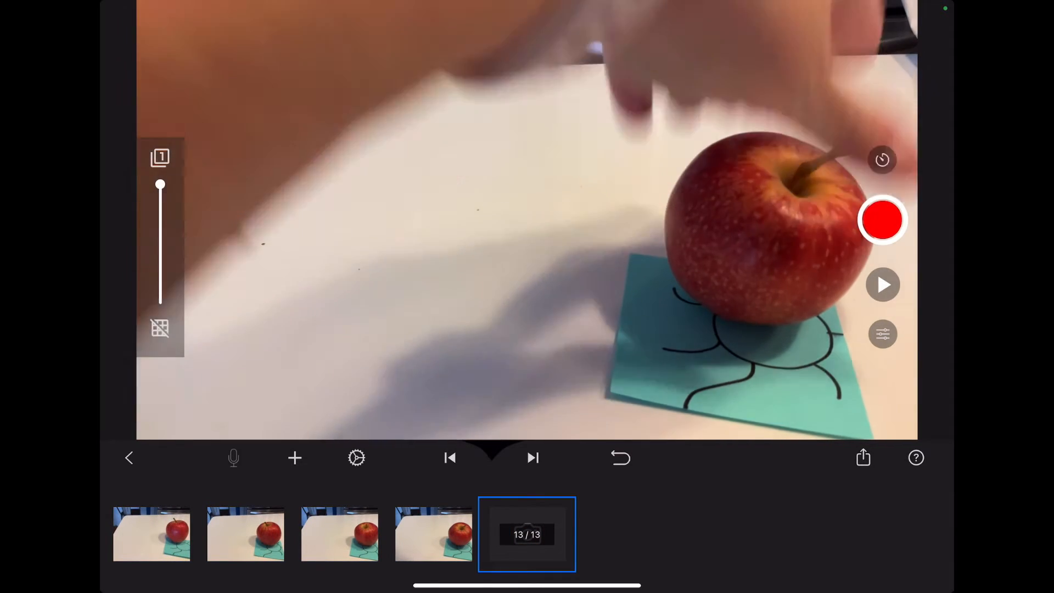
click(883, 220)
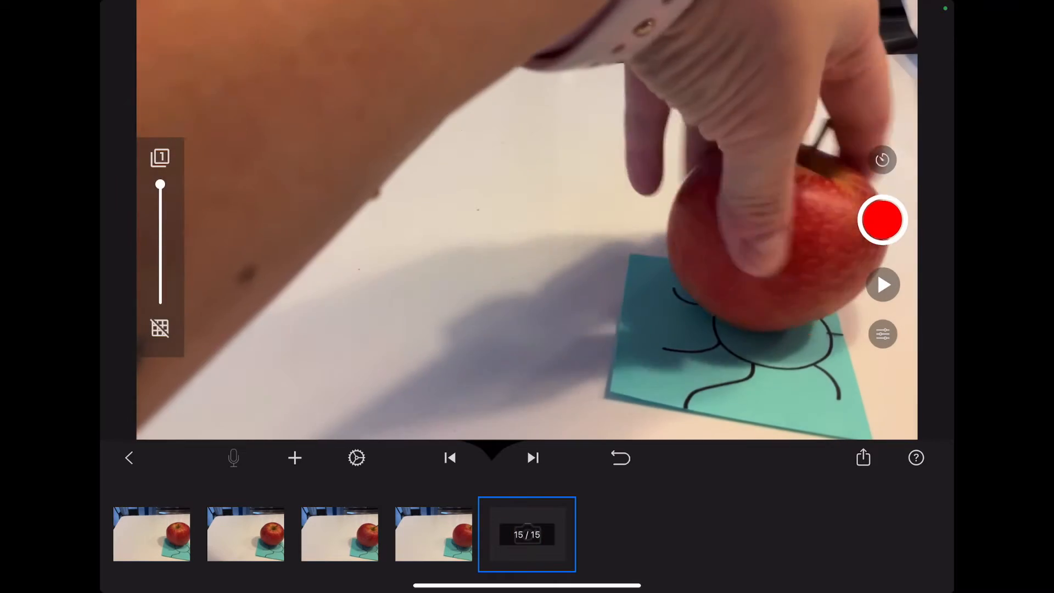
click(882, 219)
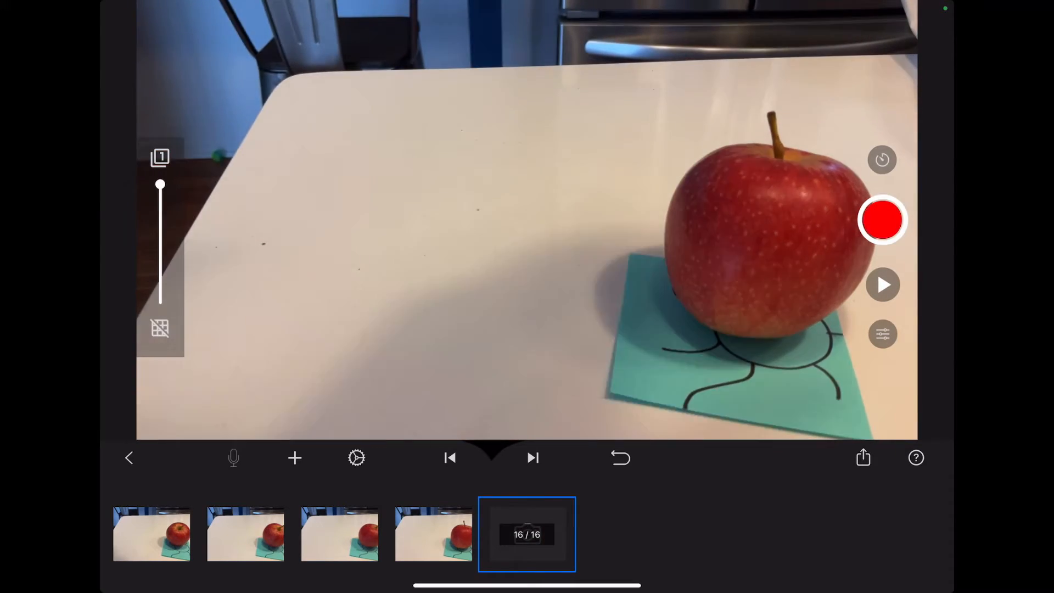
click(882, 220)
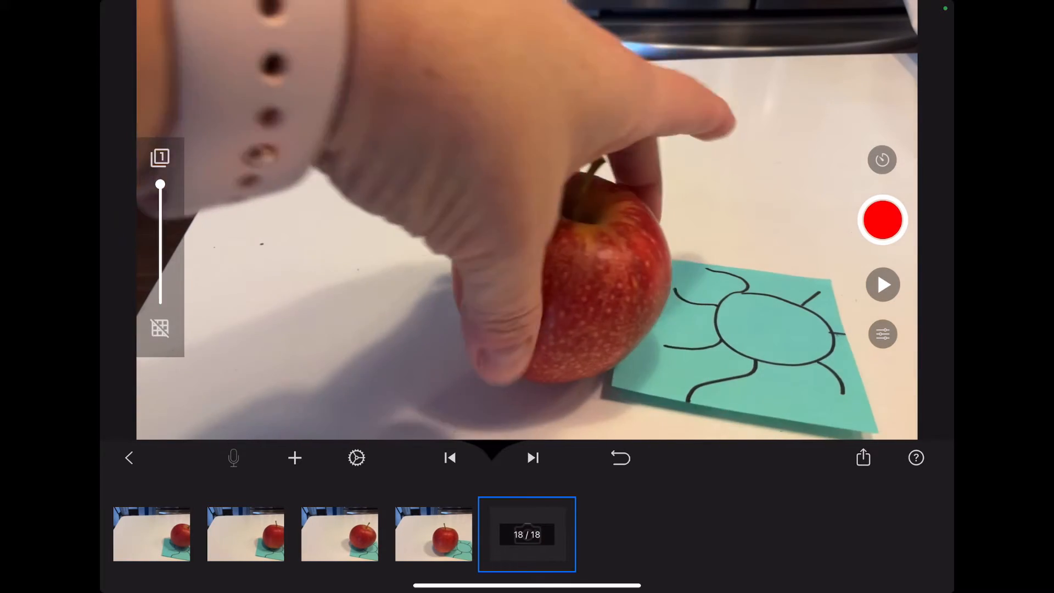
click(882, 219)
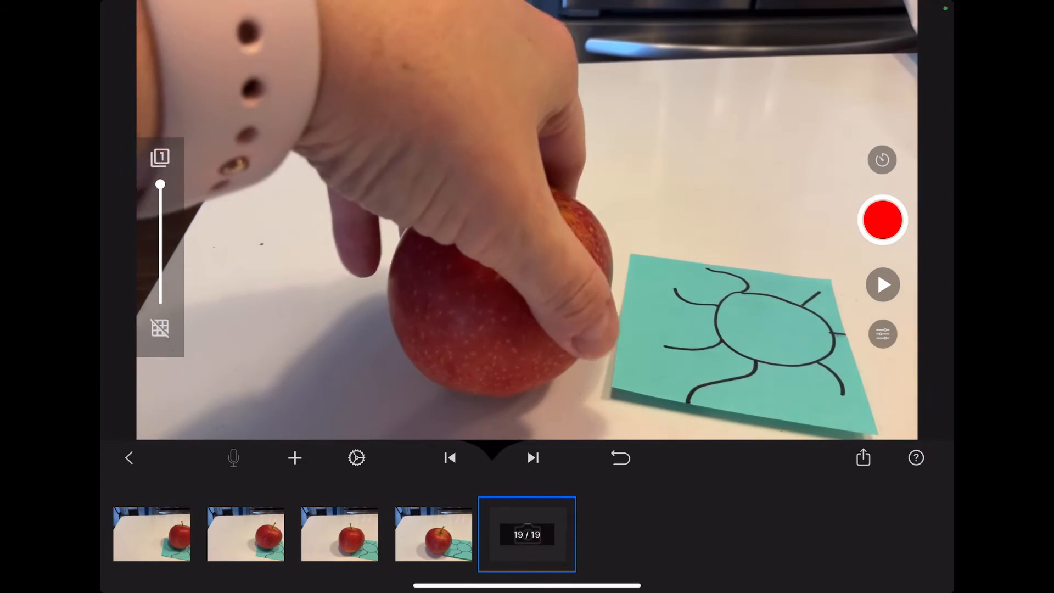
click(883, 219)
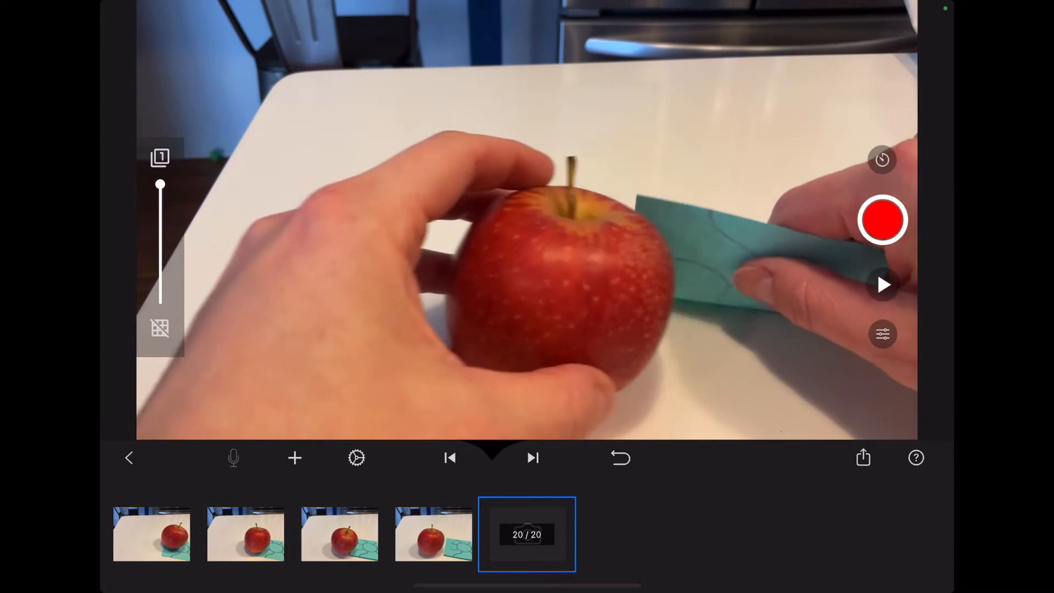
Capture five more frames of the note lifted and carried along behind the apple.
click(882, 220)
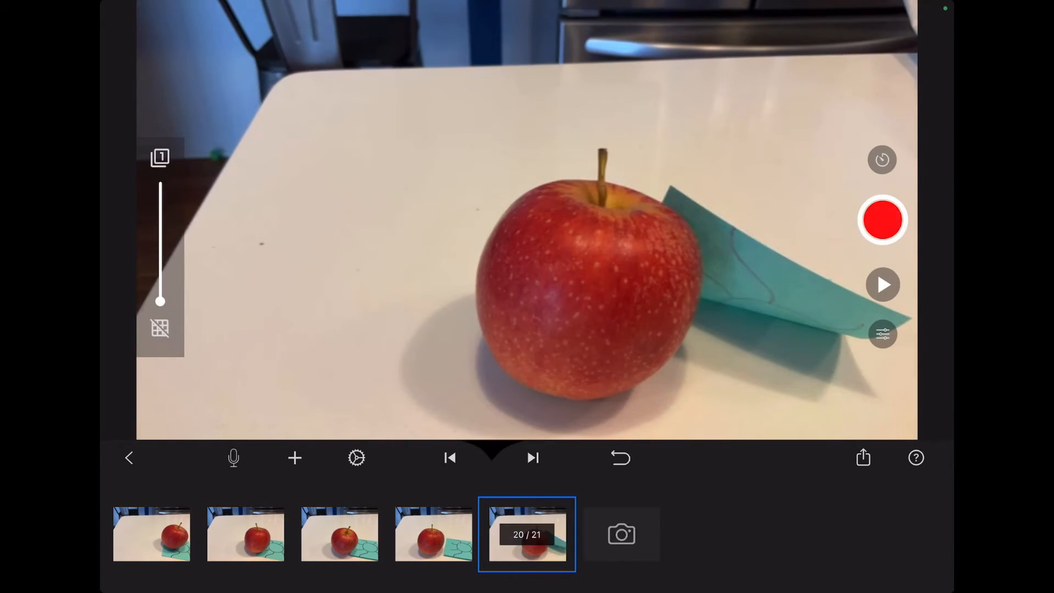
click(882, 220)
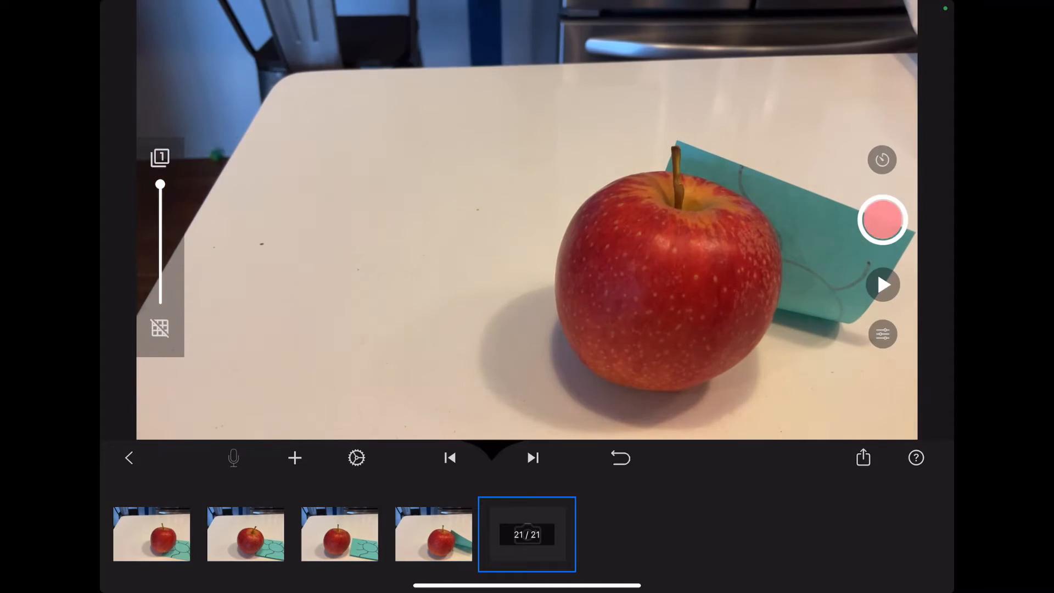
click(881, 221)
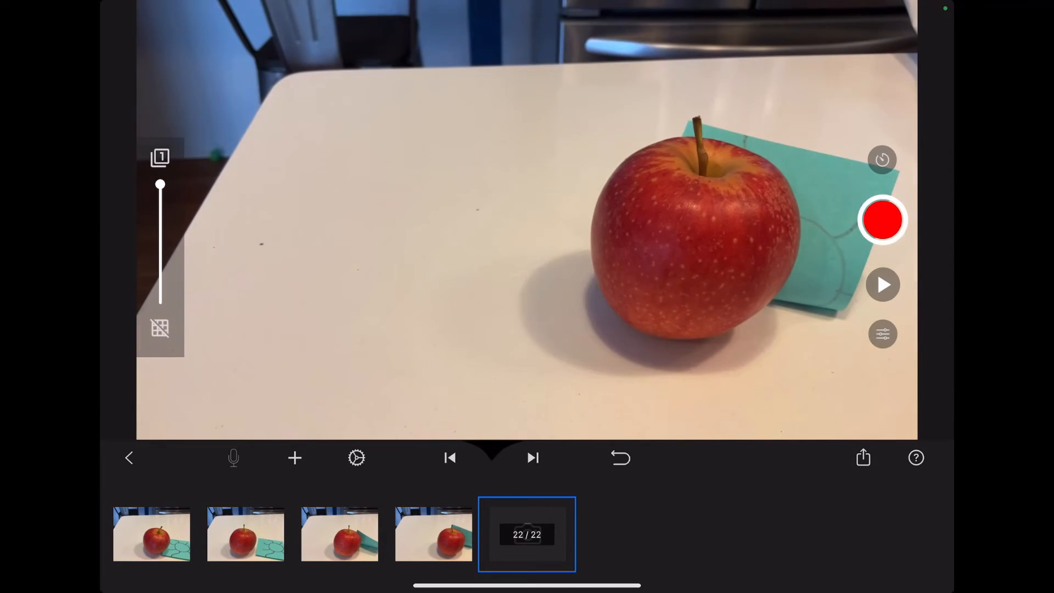
click(883, 220)
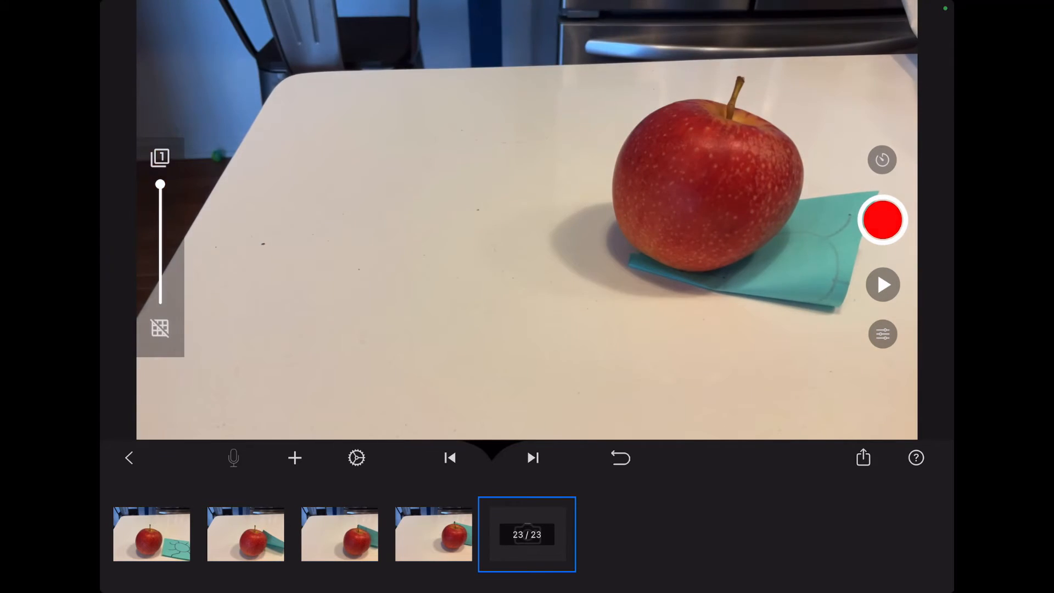
click(882, 219)
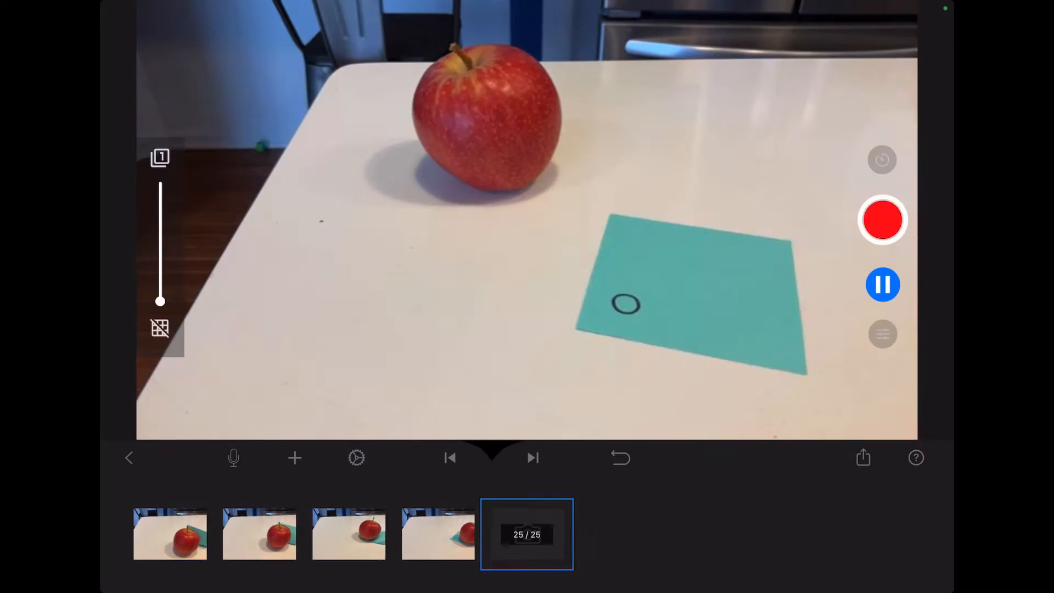
Capture a 25th frame, stop playback and jump back to frame 1 of the movie.
click(882, 220)
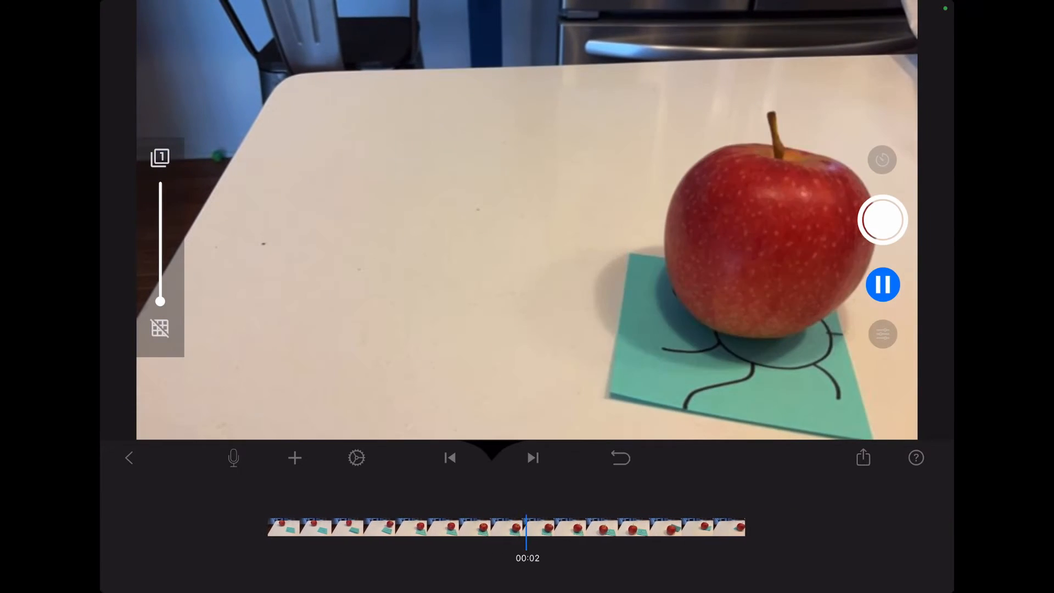
click(882, 220)
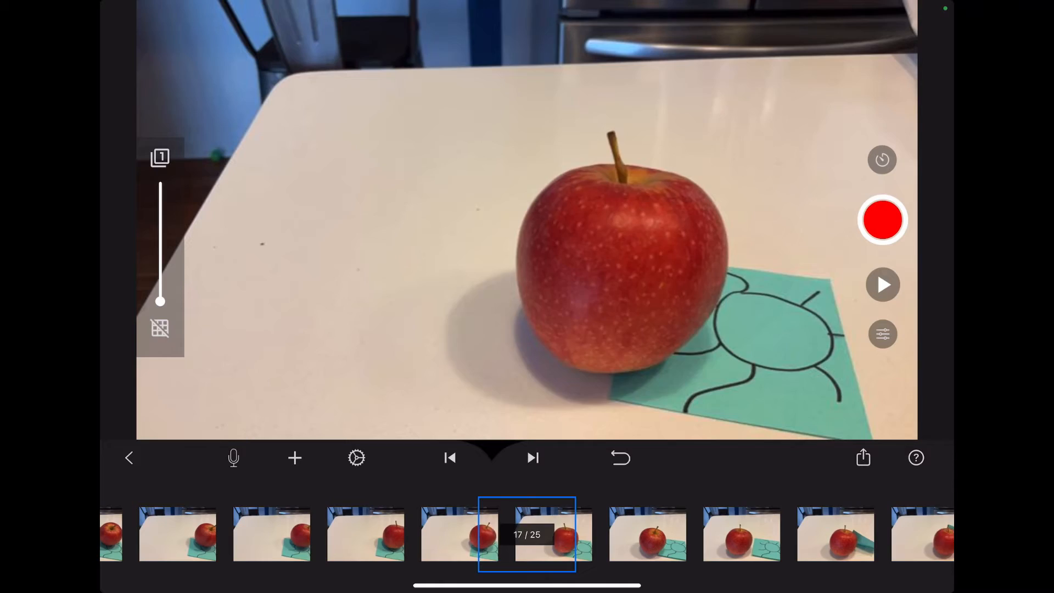
click(450, 458)
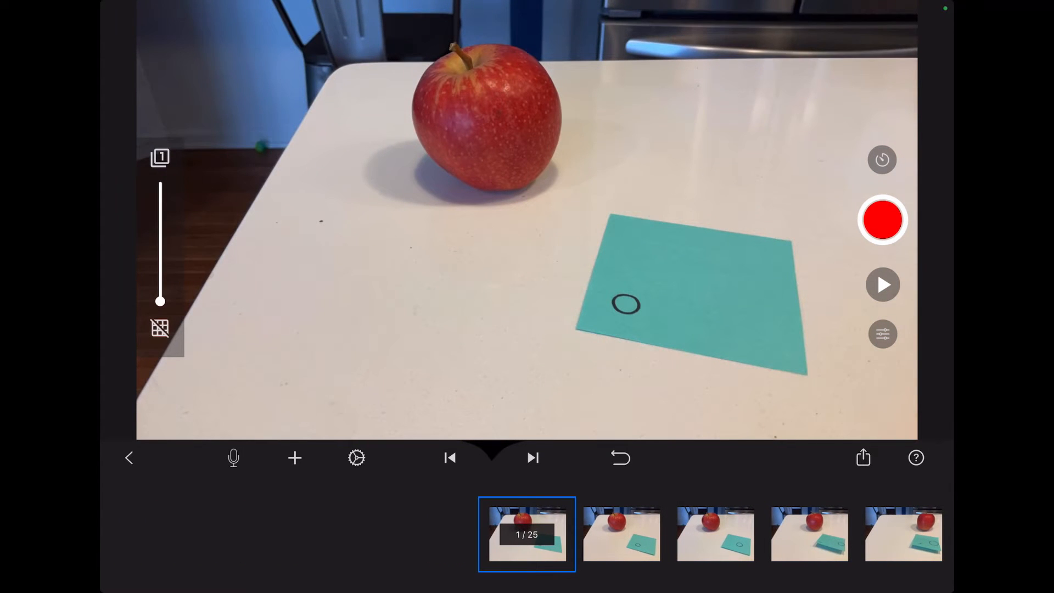
click(355, 458)
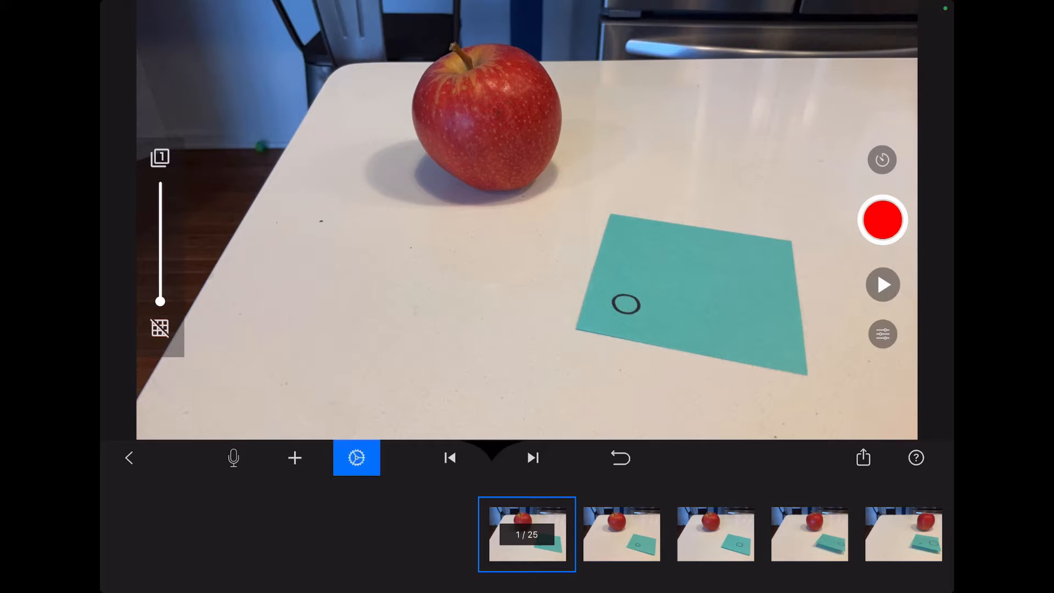
Try then remove the black-and-white filter and set Movie Speed to 5 FPS, confirming with Done.
click(357, 458)
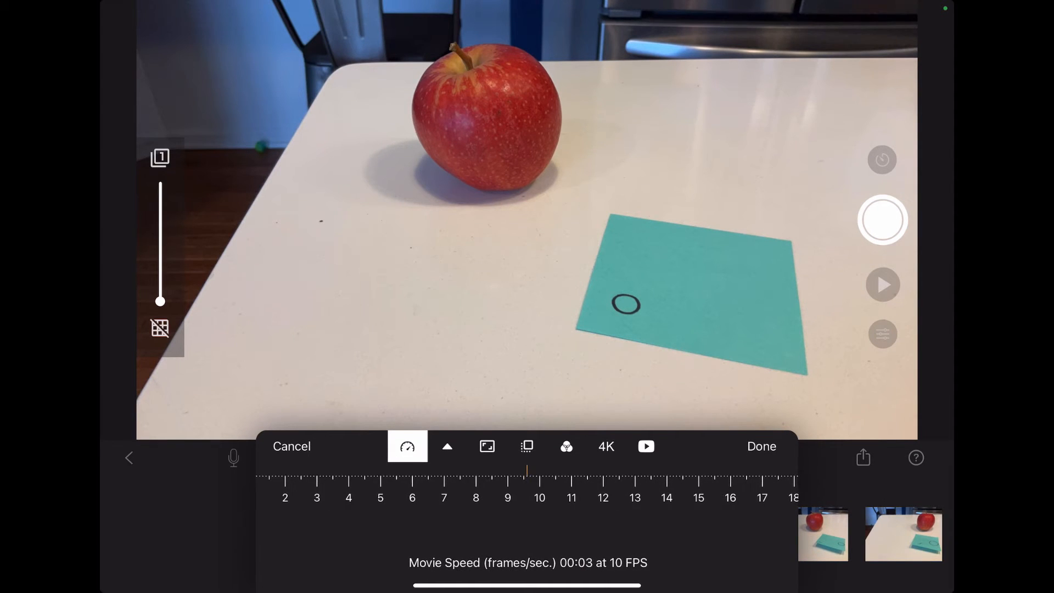
click(644, 446)
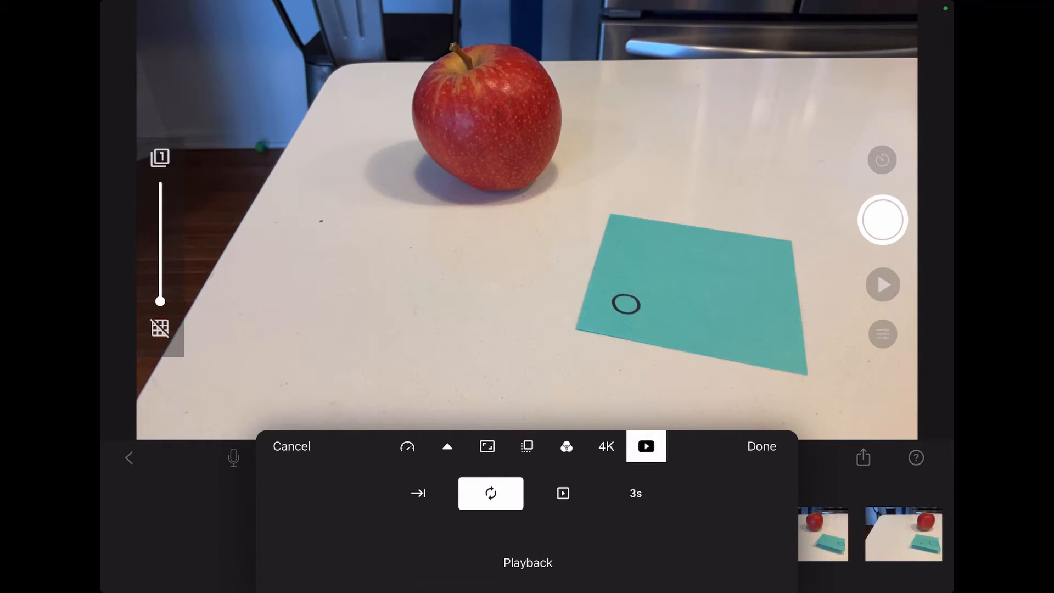
click(566, 446)
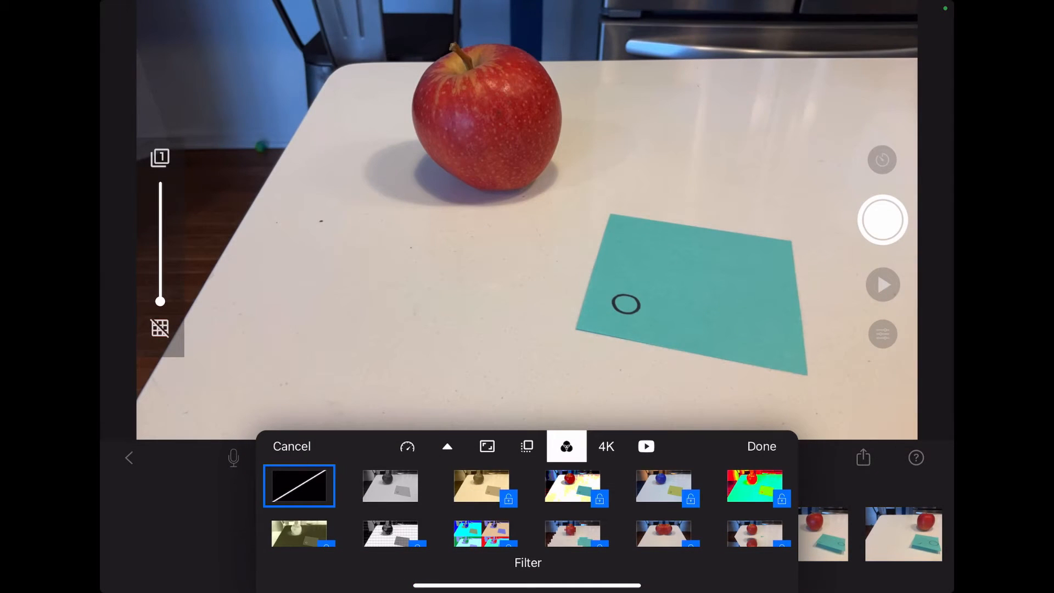
click(389, 485)
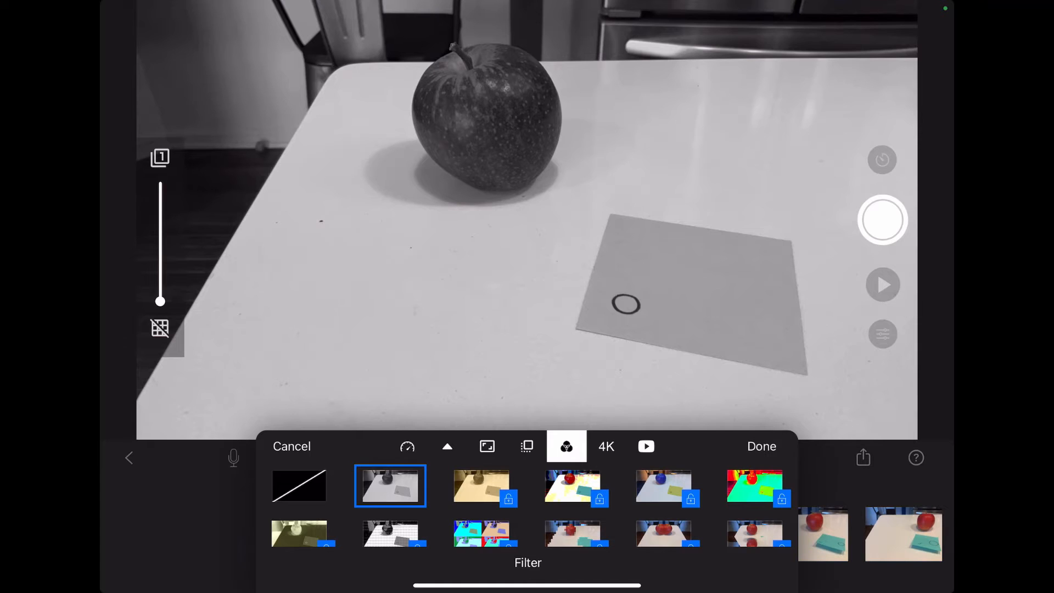
click(299, 485)
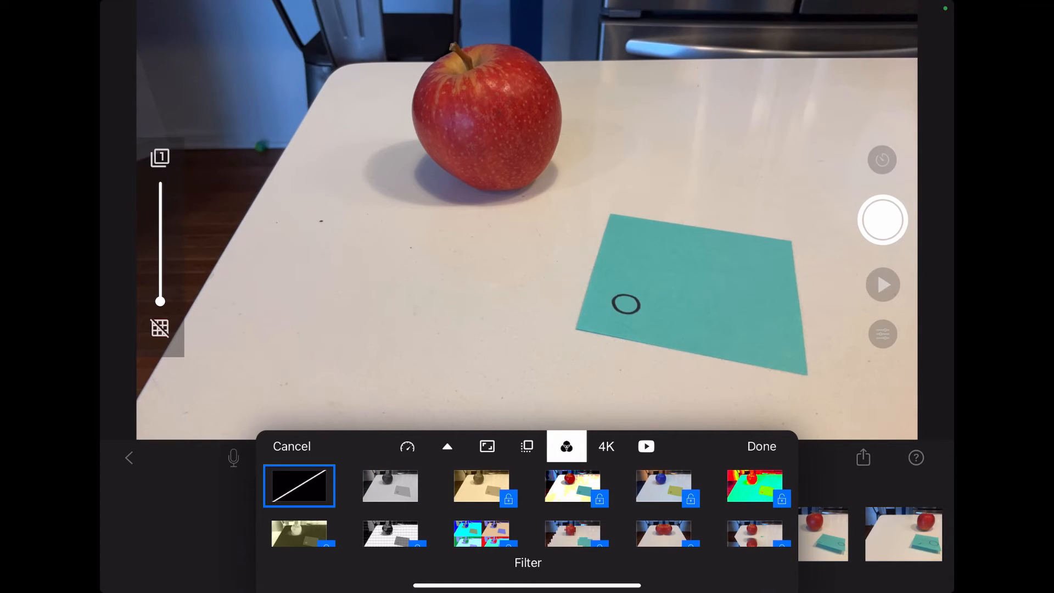
click(406, 446)
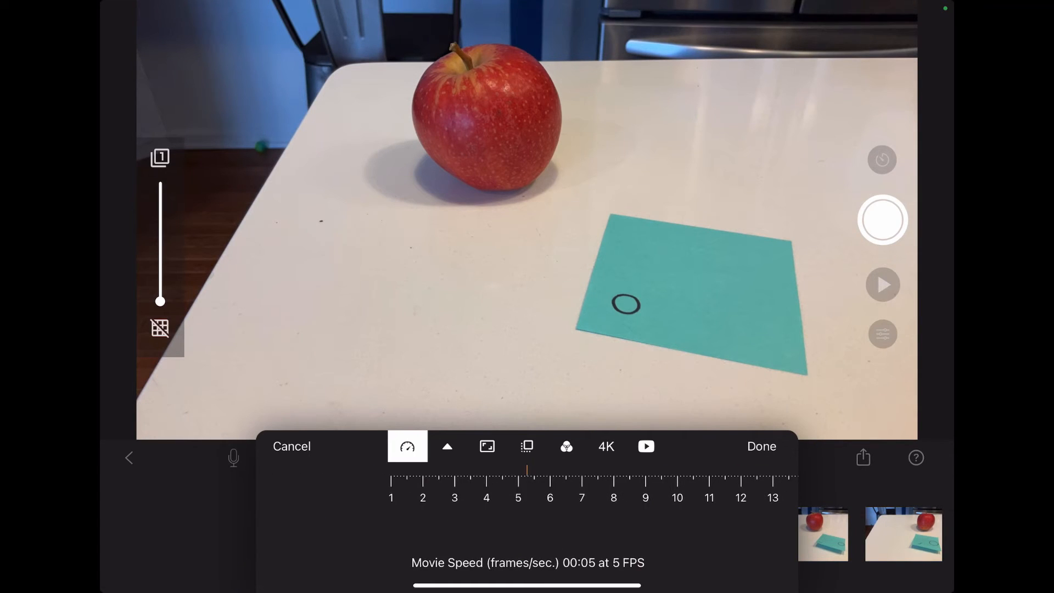
click(761, 446)
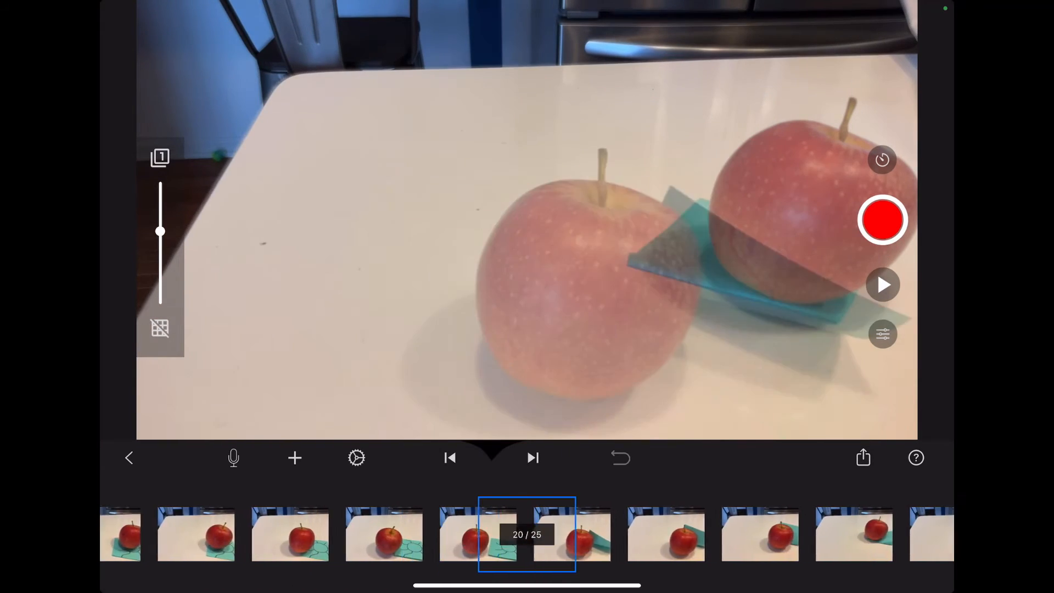
Move to the end of the timeline and select the live camera slot after frame 25, with onion skin overlay.
click(532, 457)
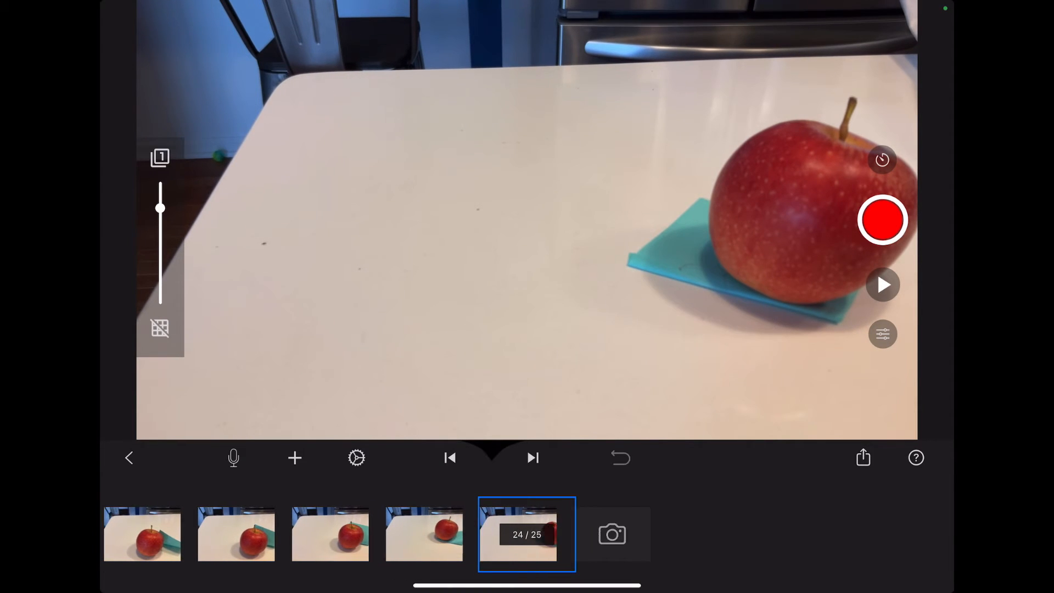
click(527, 534)
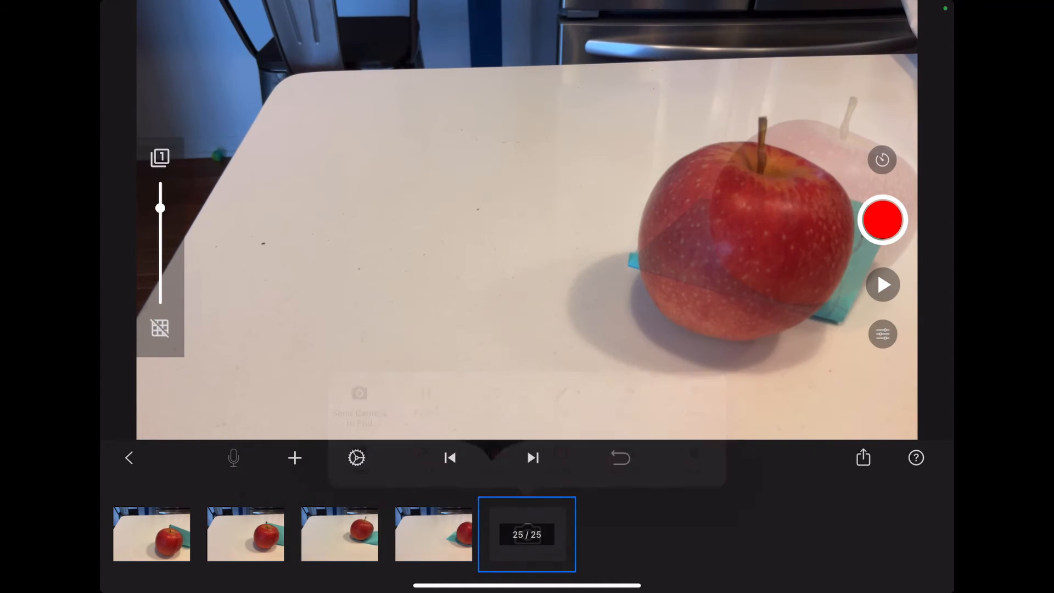
Capture frames of the apple lifting the note upright, rolling to the left edge and leaving an empty table.
click(882, 219)
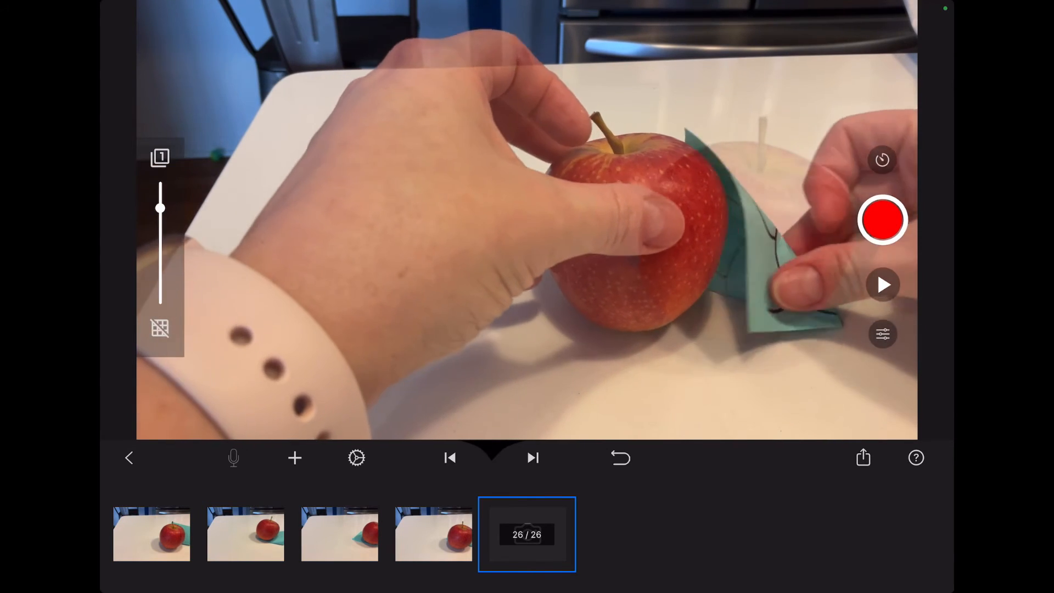
click(883, 220)
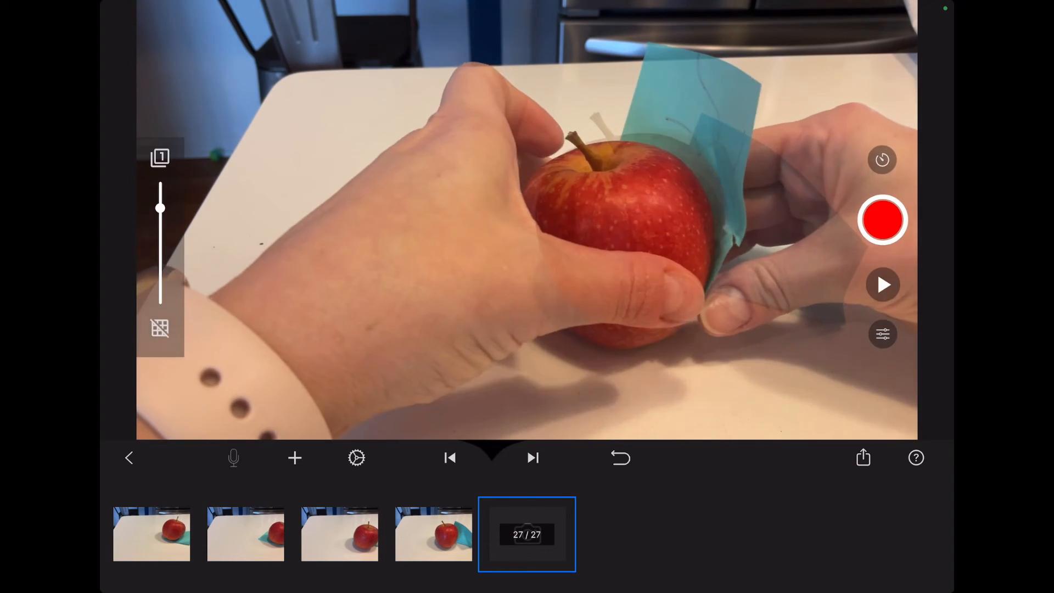
click(882, 220)
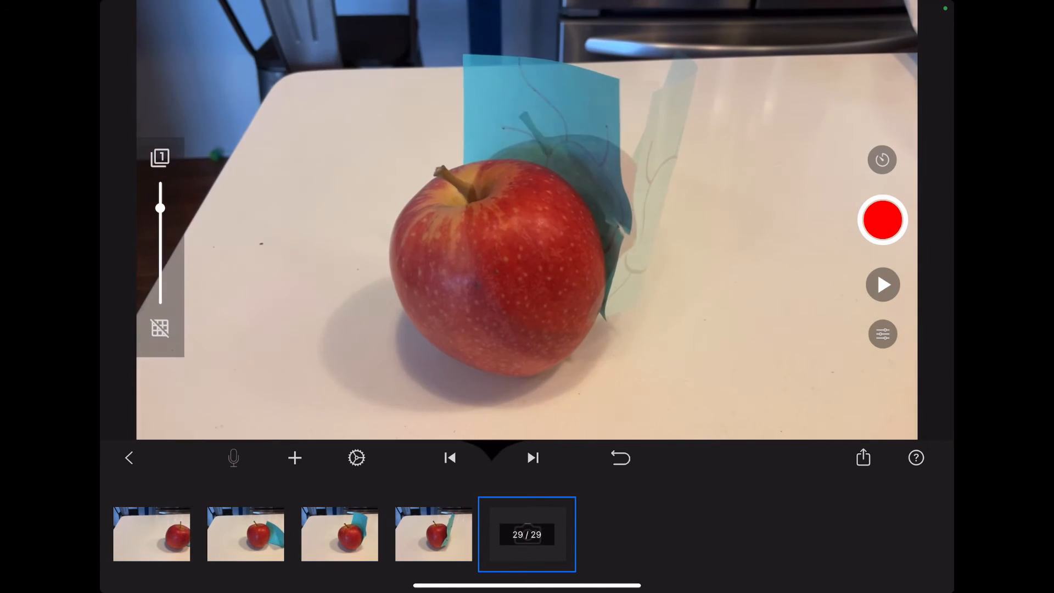
click(882, 219)
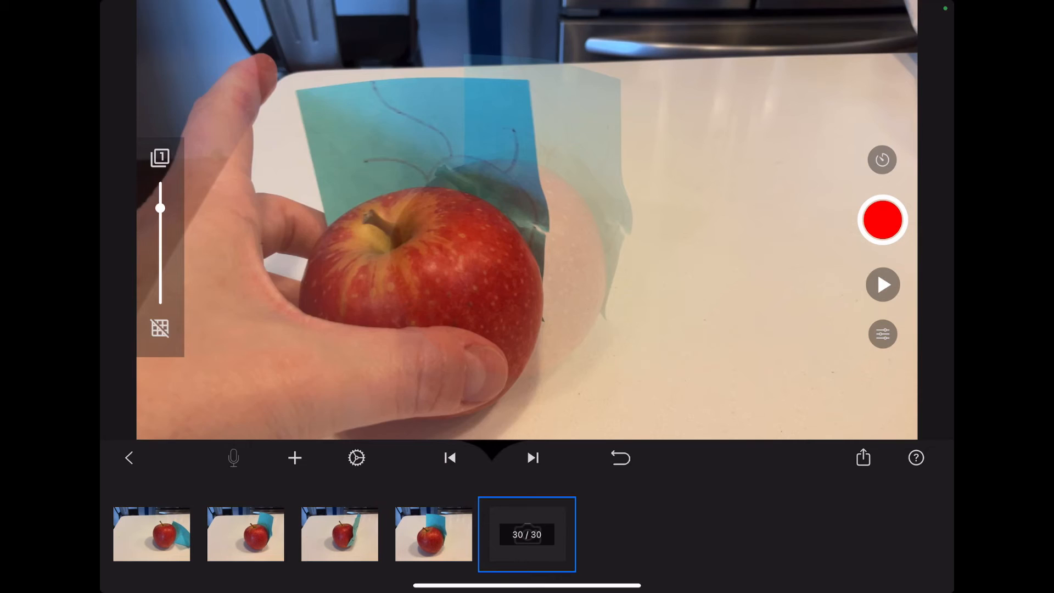
click(882, 220)
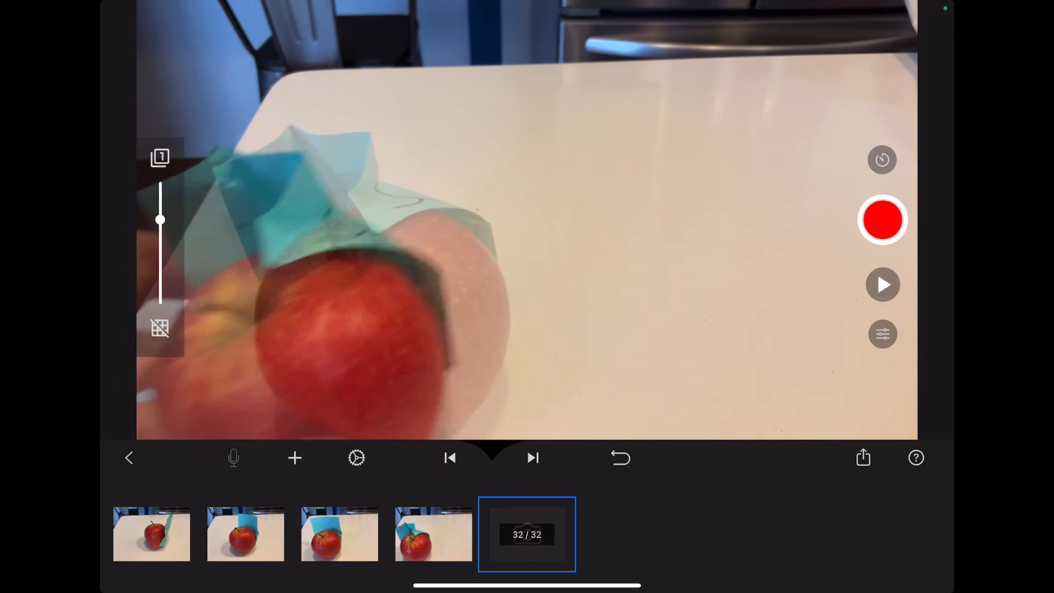
click(882, 219)
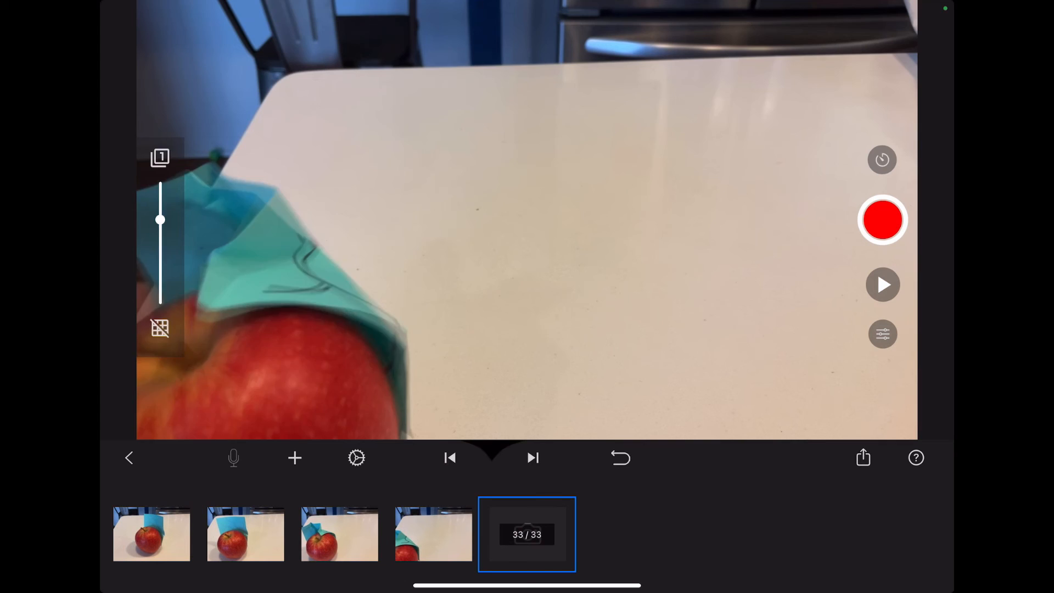
click(882, 219)
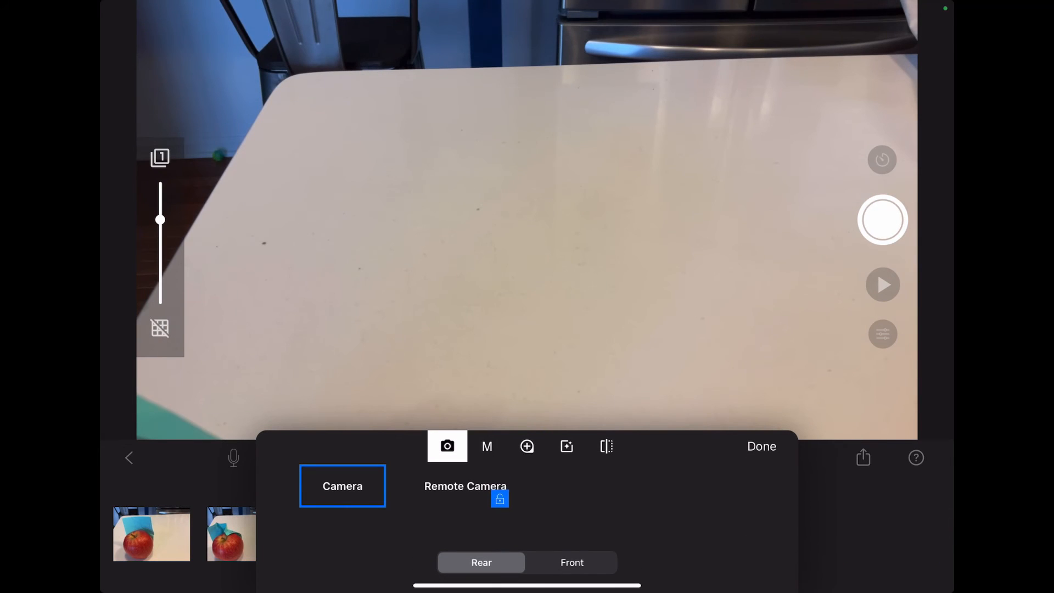
click(486, 446)
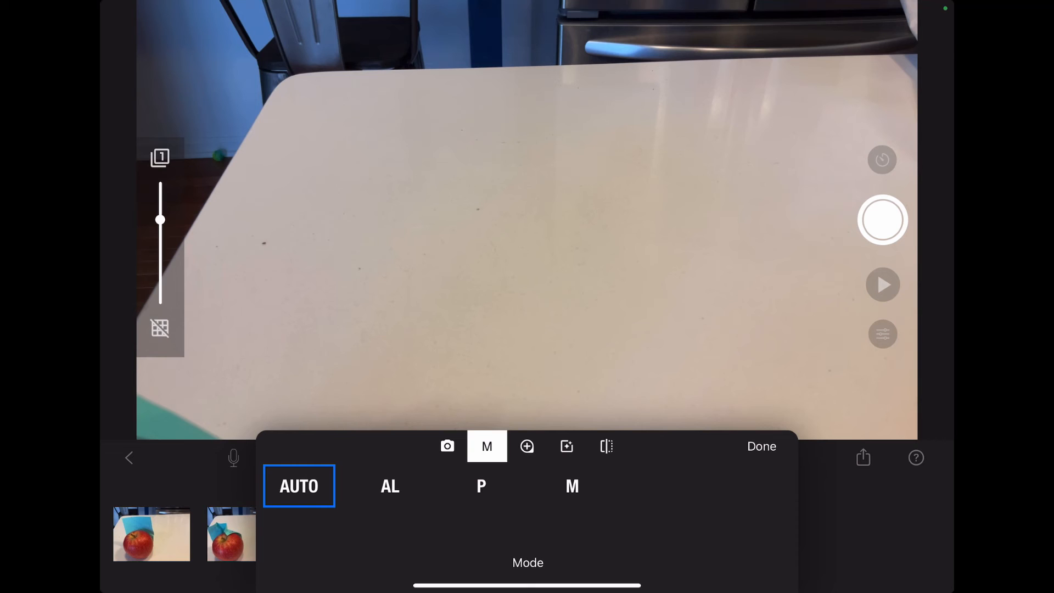
click(566, 445)
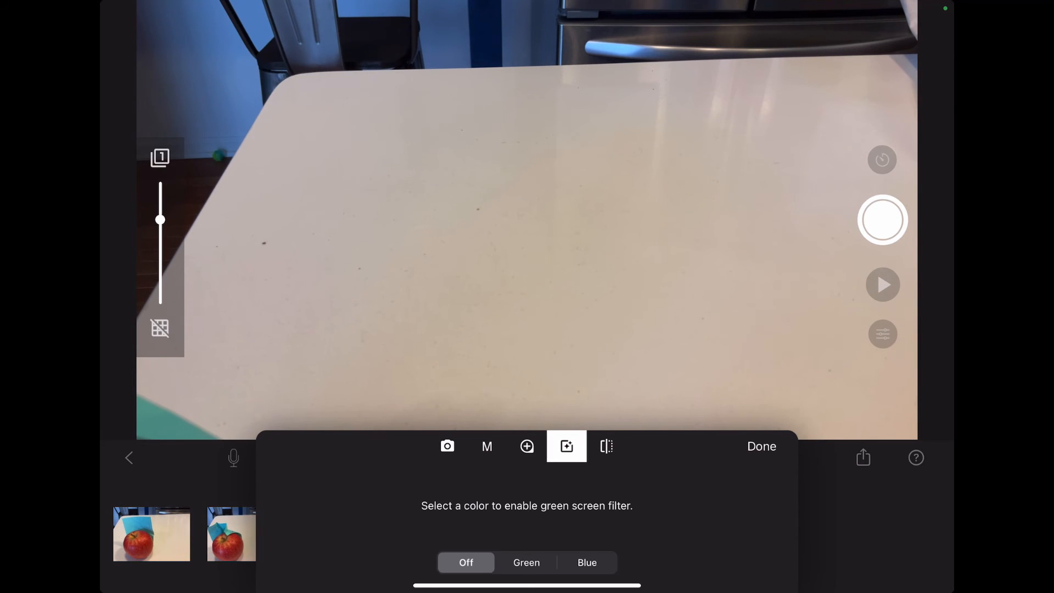
click(605, 446)
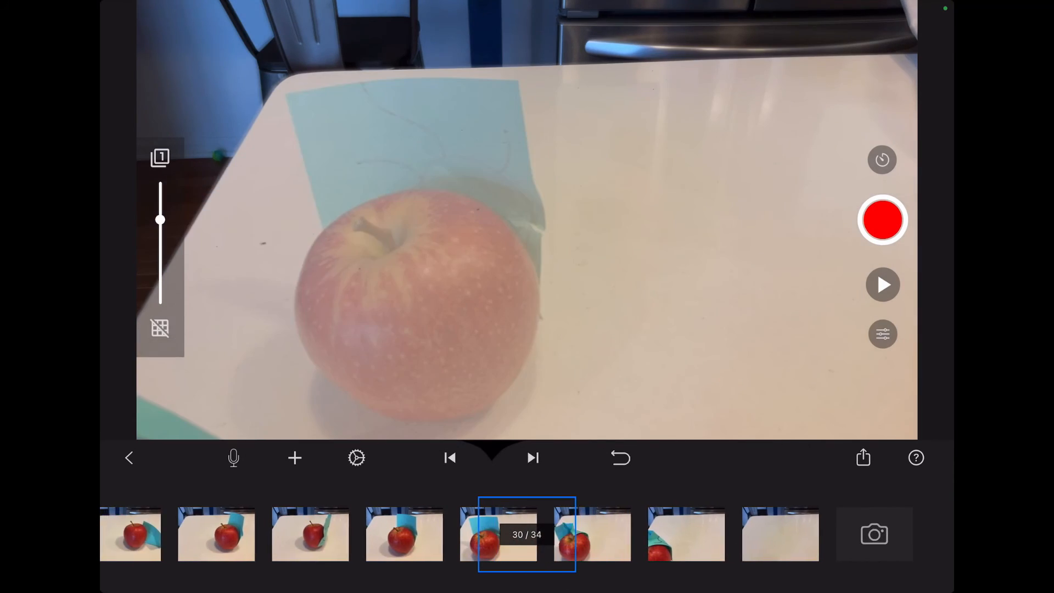
Preview the finished movie, dismiss the Share menu and return to the project list showing My Stop Motion Movie(1).
click(863, 458)
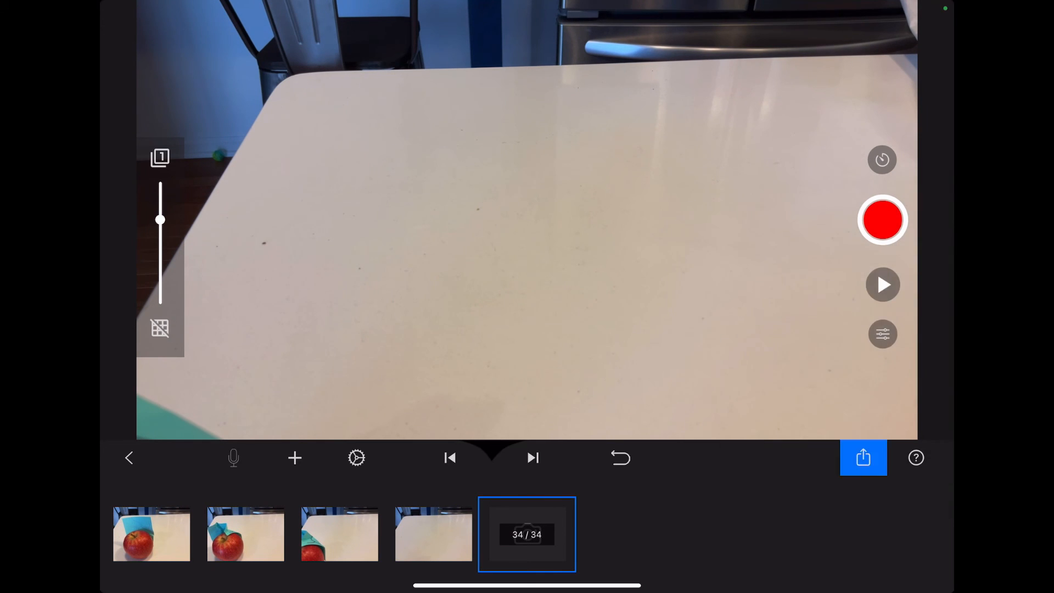
click(862, 458)
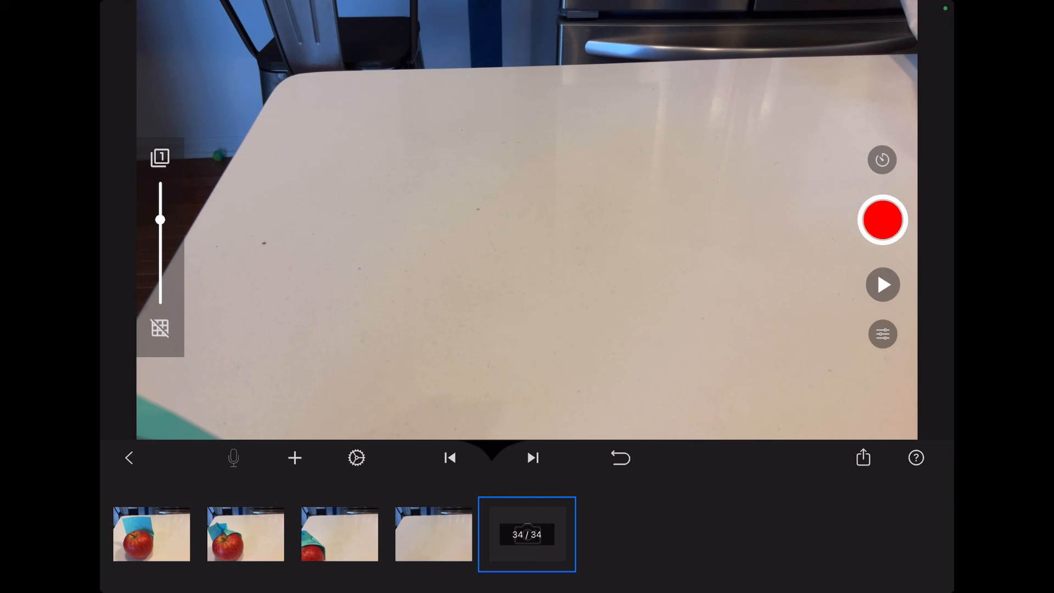
click(128, 458)
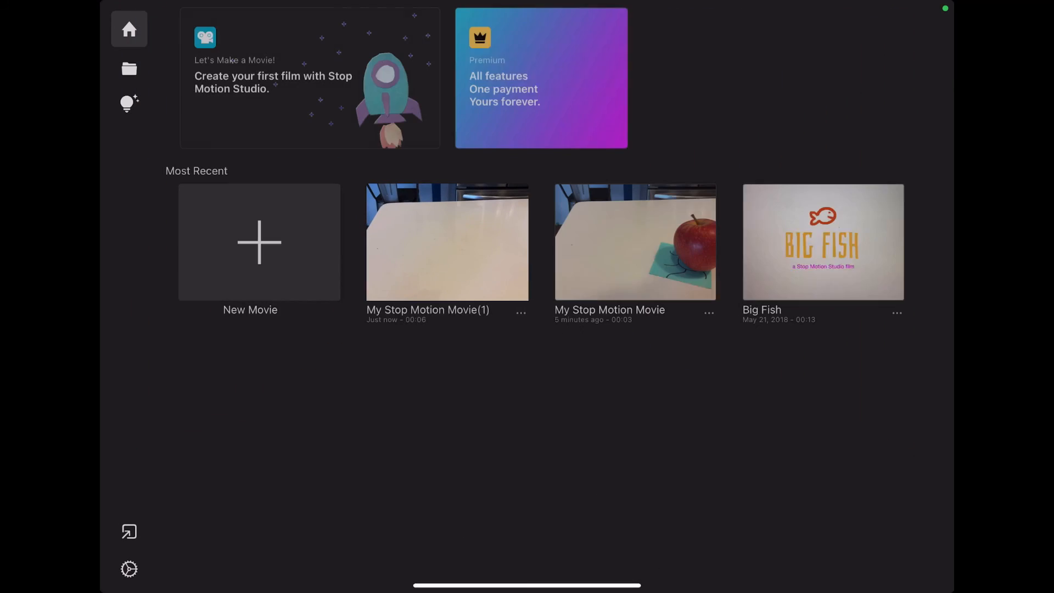